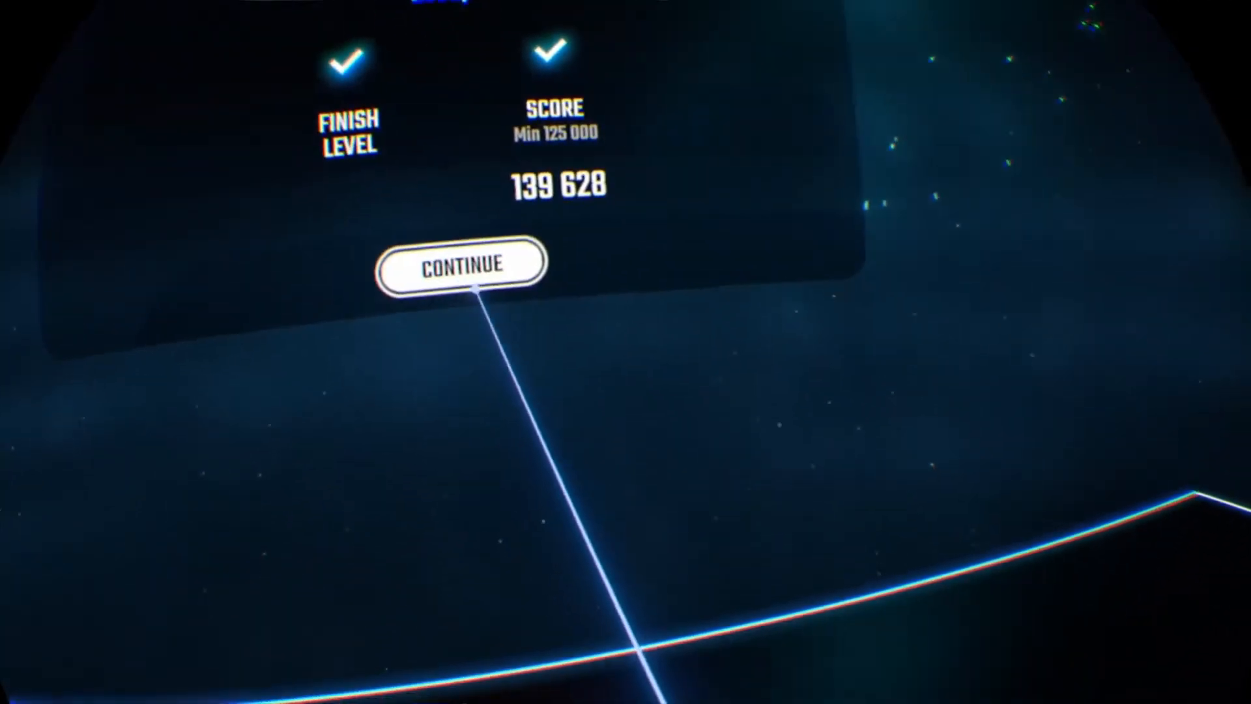
- Continue past the level 10 results screen (score 139,628) back to the campaign map
left_click(460, 263)
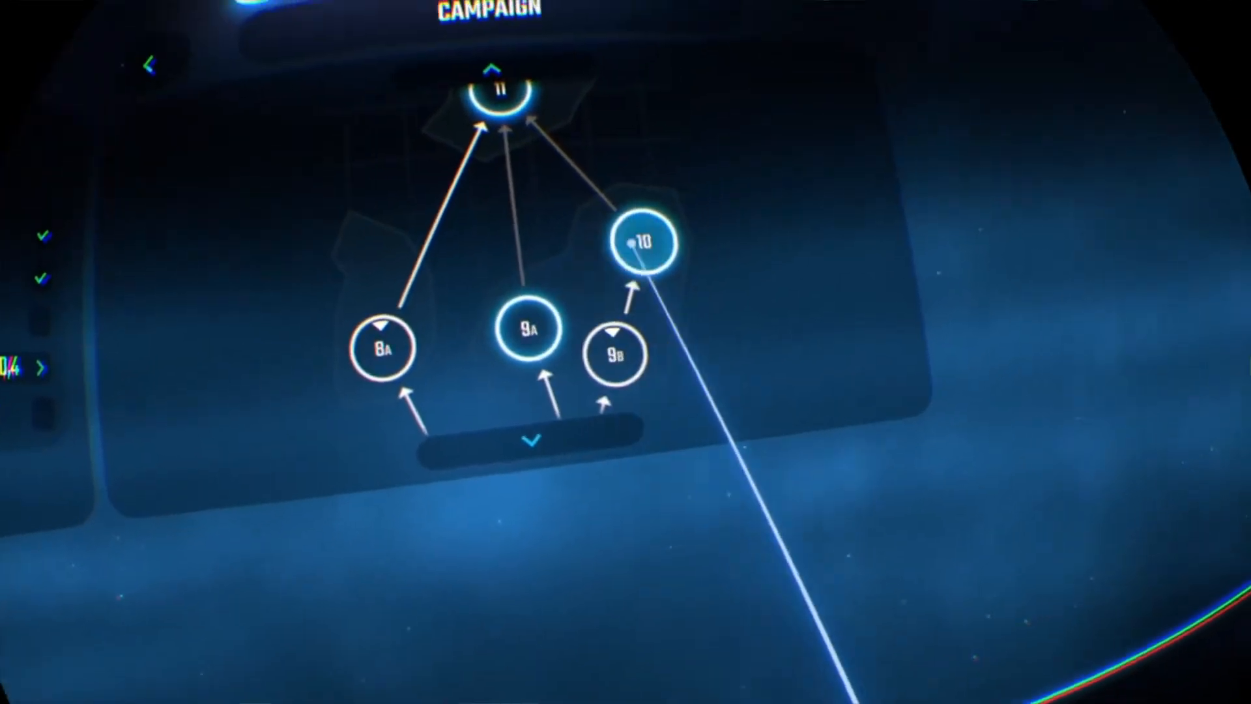